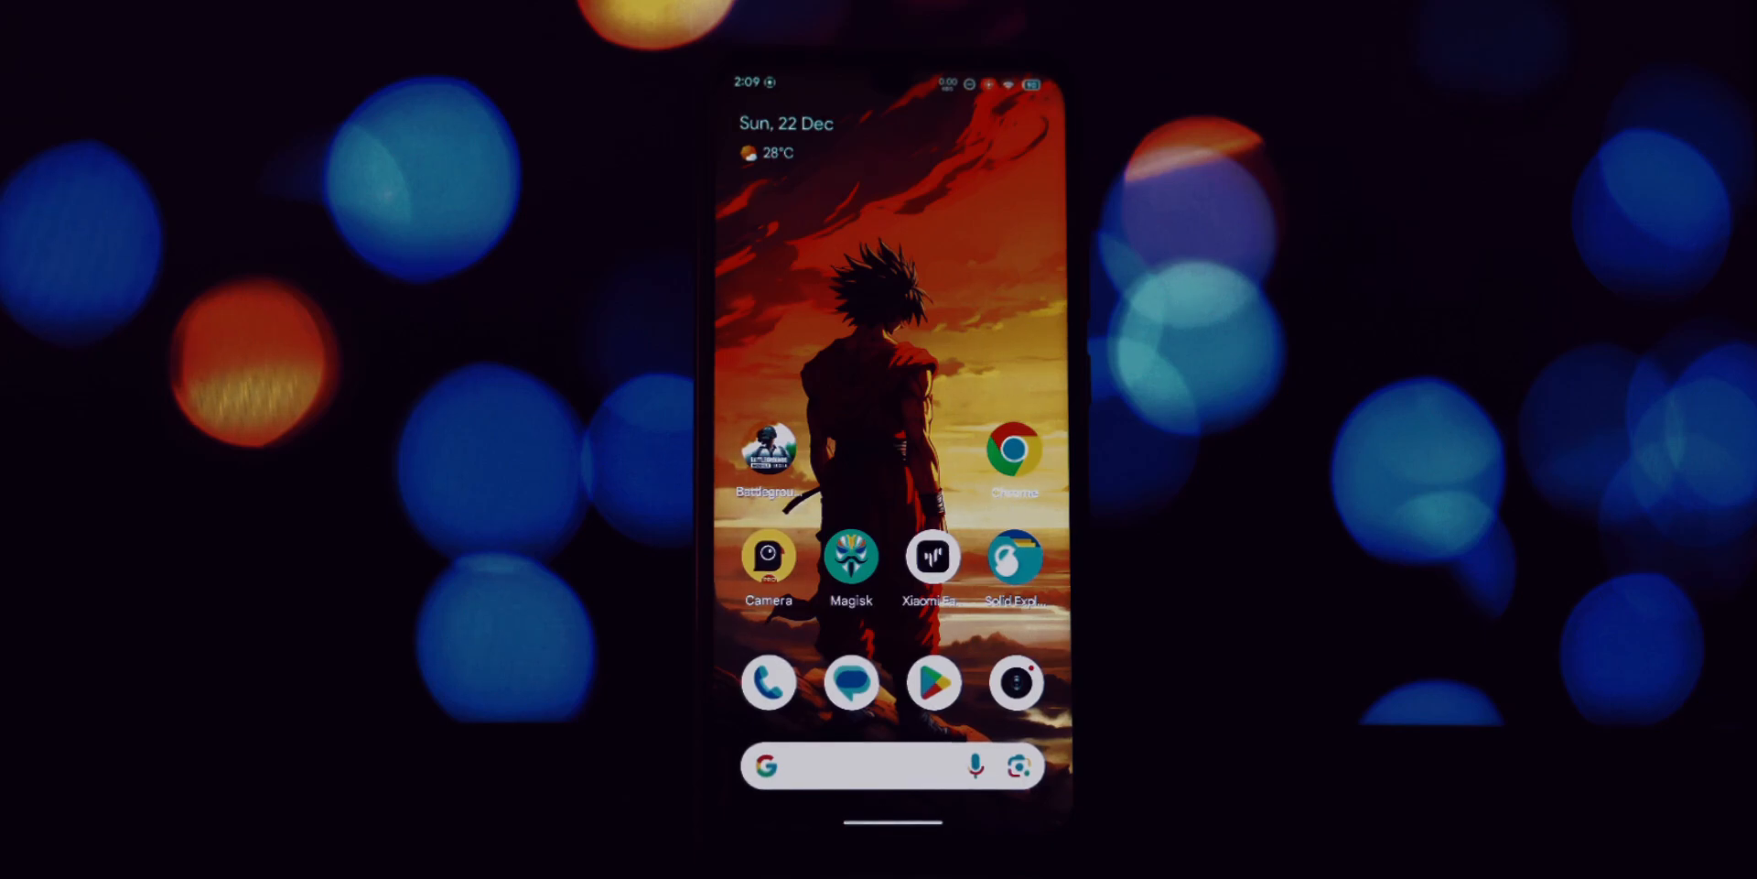
# Launch Magisk and switch Zygisk on in its settings
pyautogui.click(1014, 557)
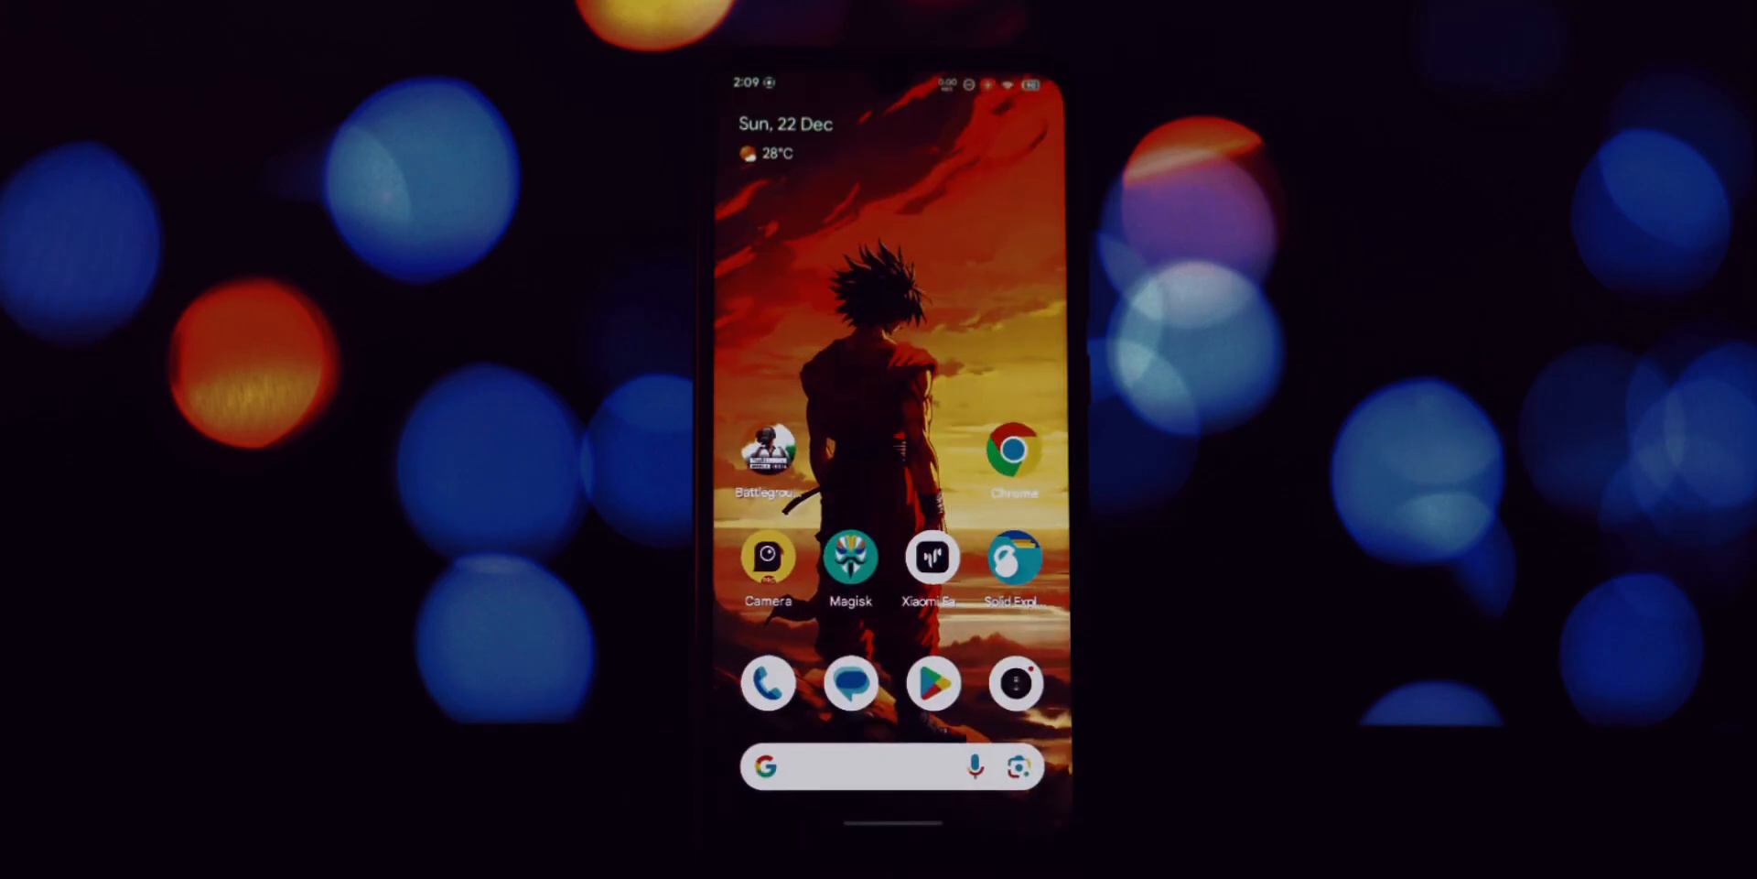
pyautogui.click(850, 557)
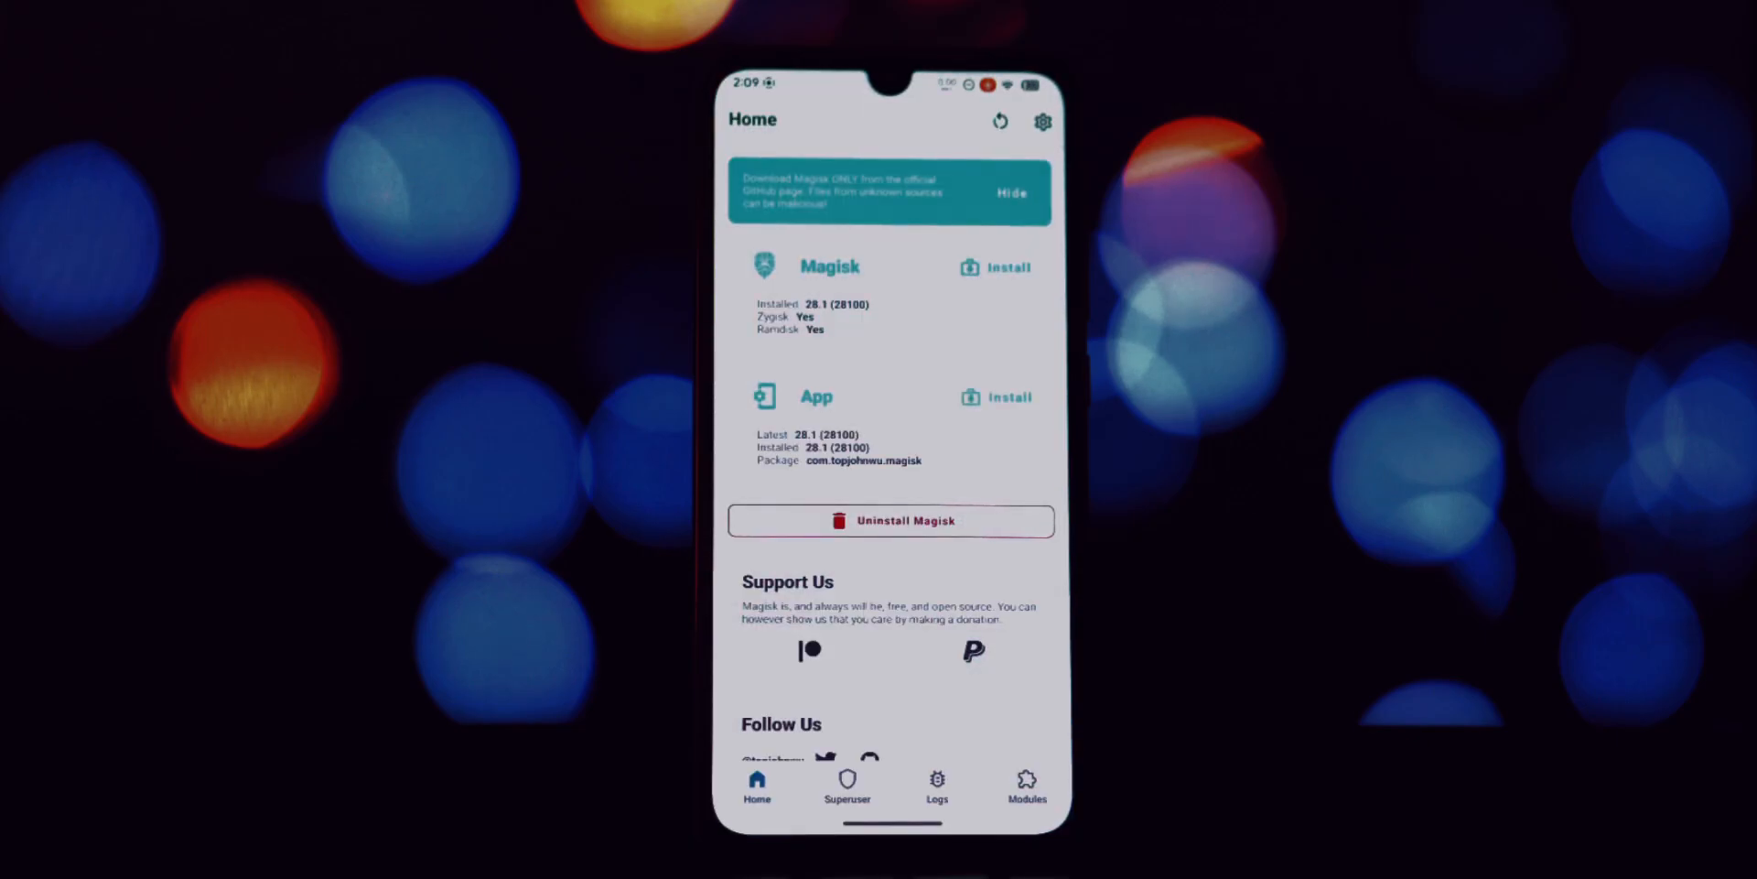
pyautogui.click(1043, 120)
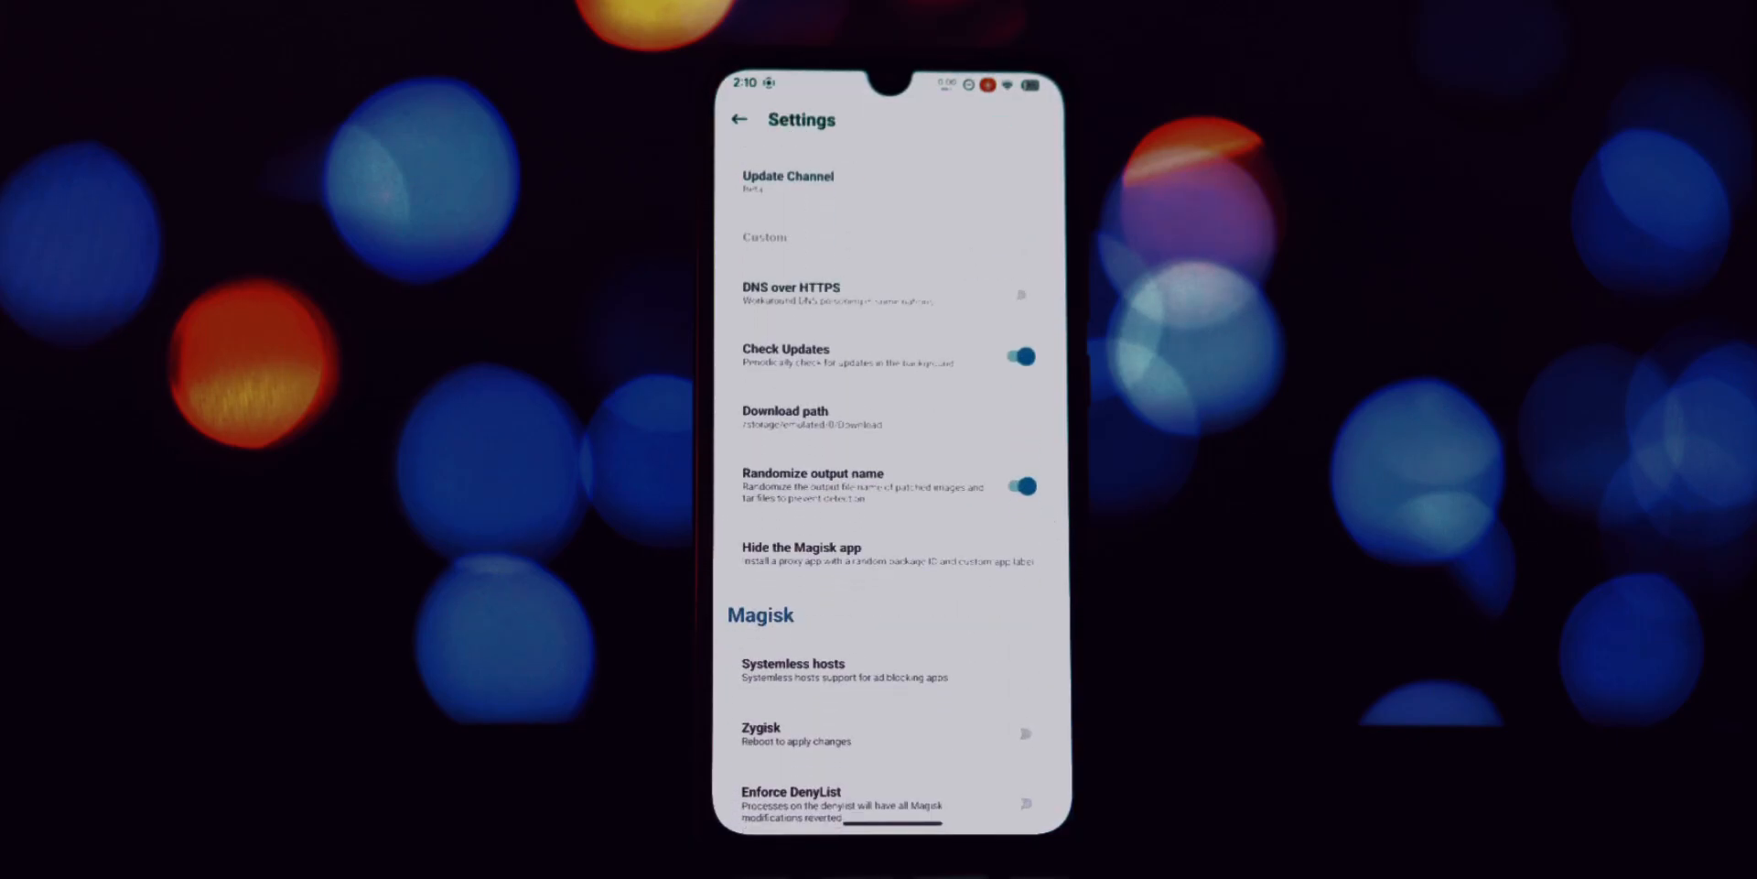
pyautogui.scroll(-3)
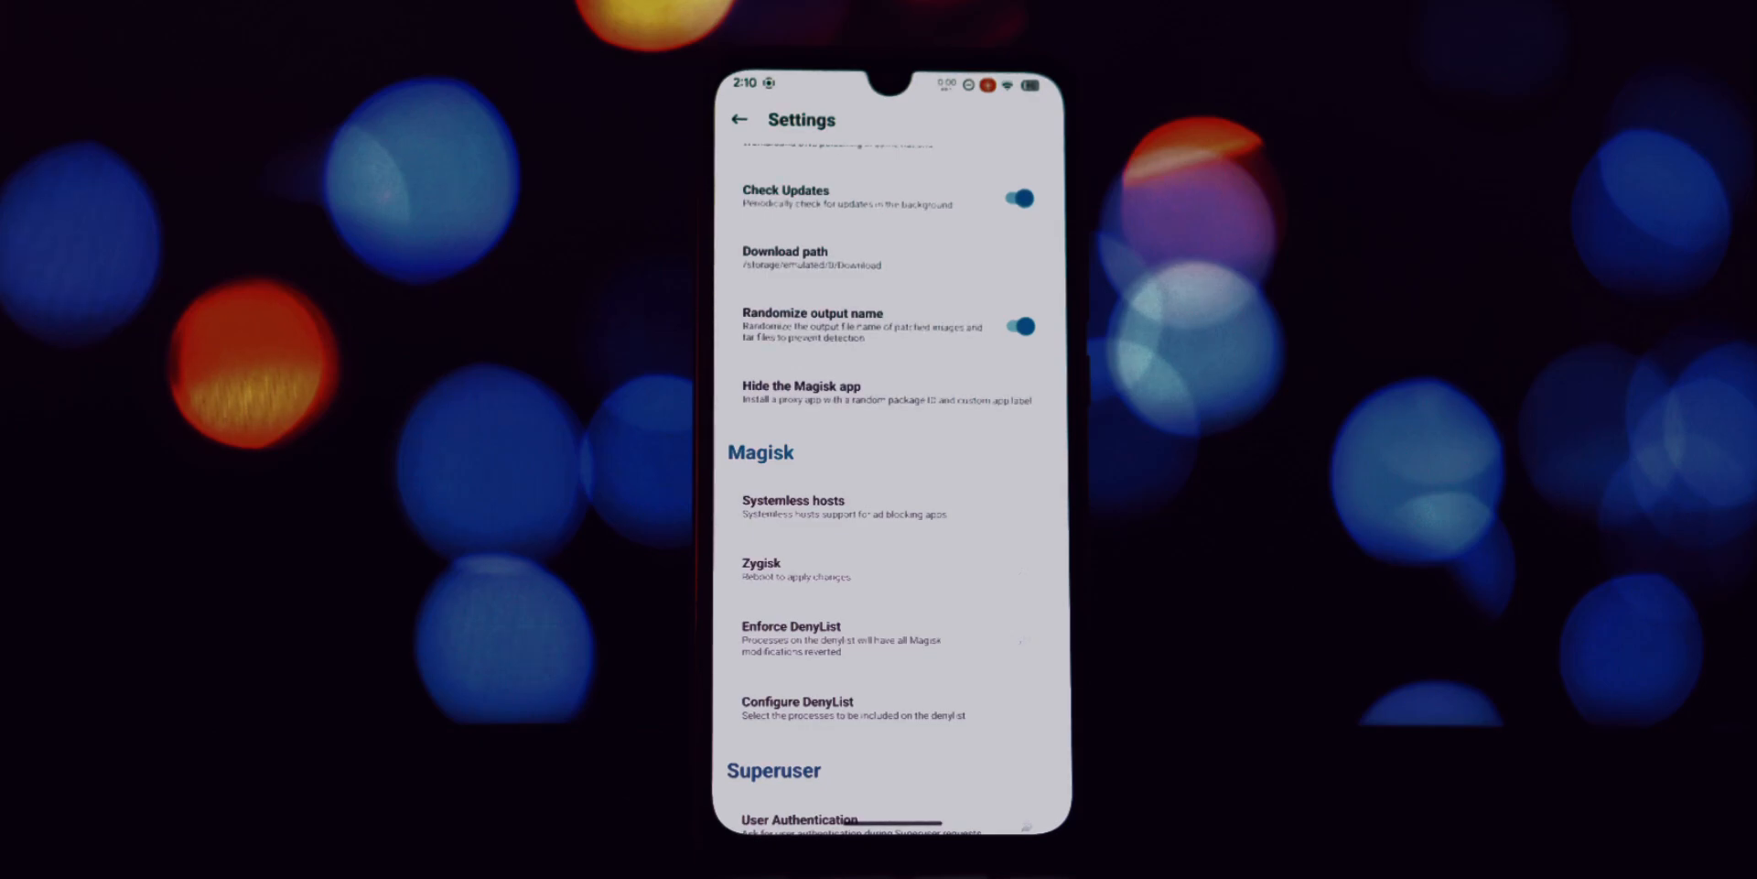
pyautogui.click(1021, 570)
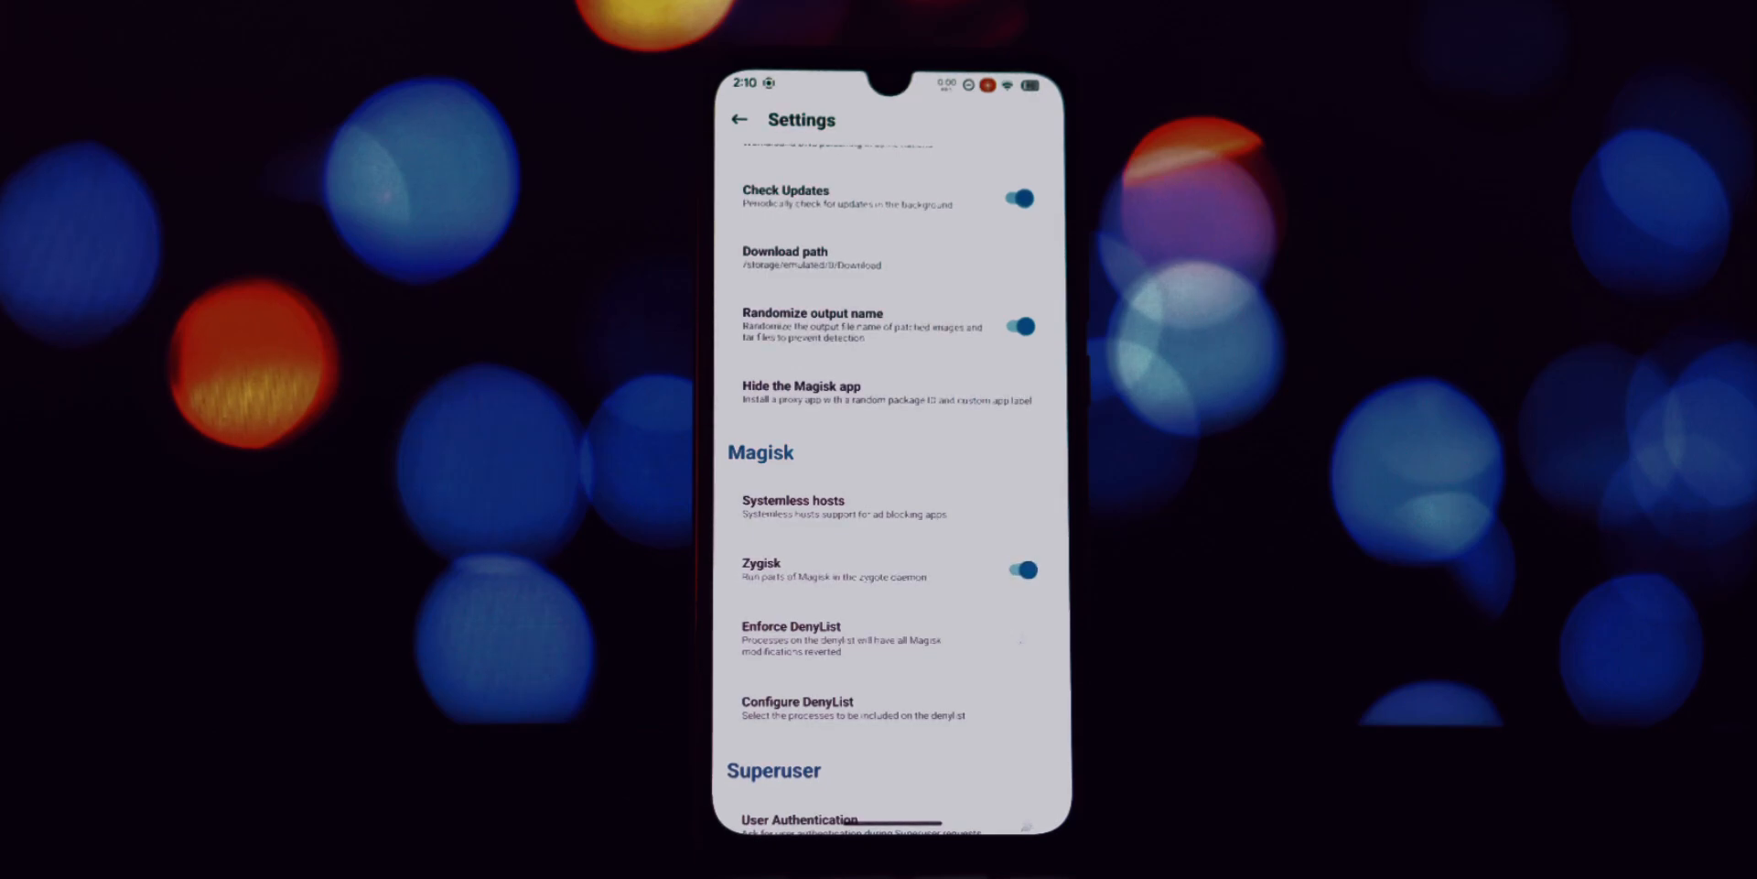
pyautogui.click(1024, 781)
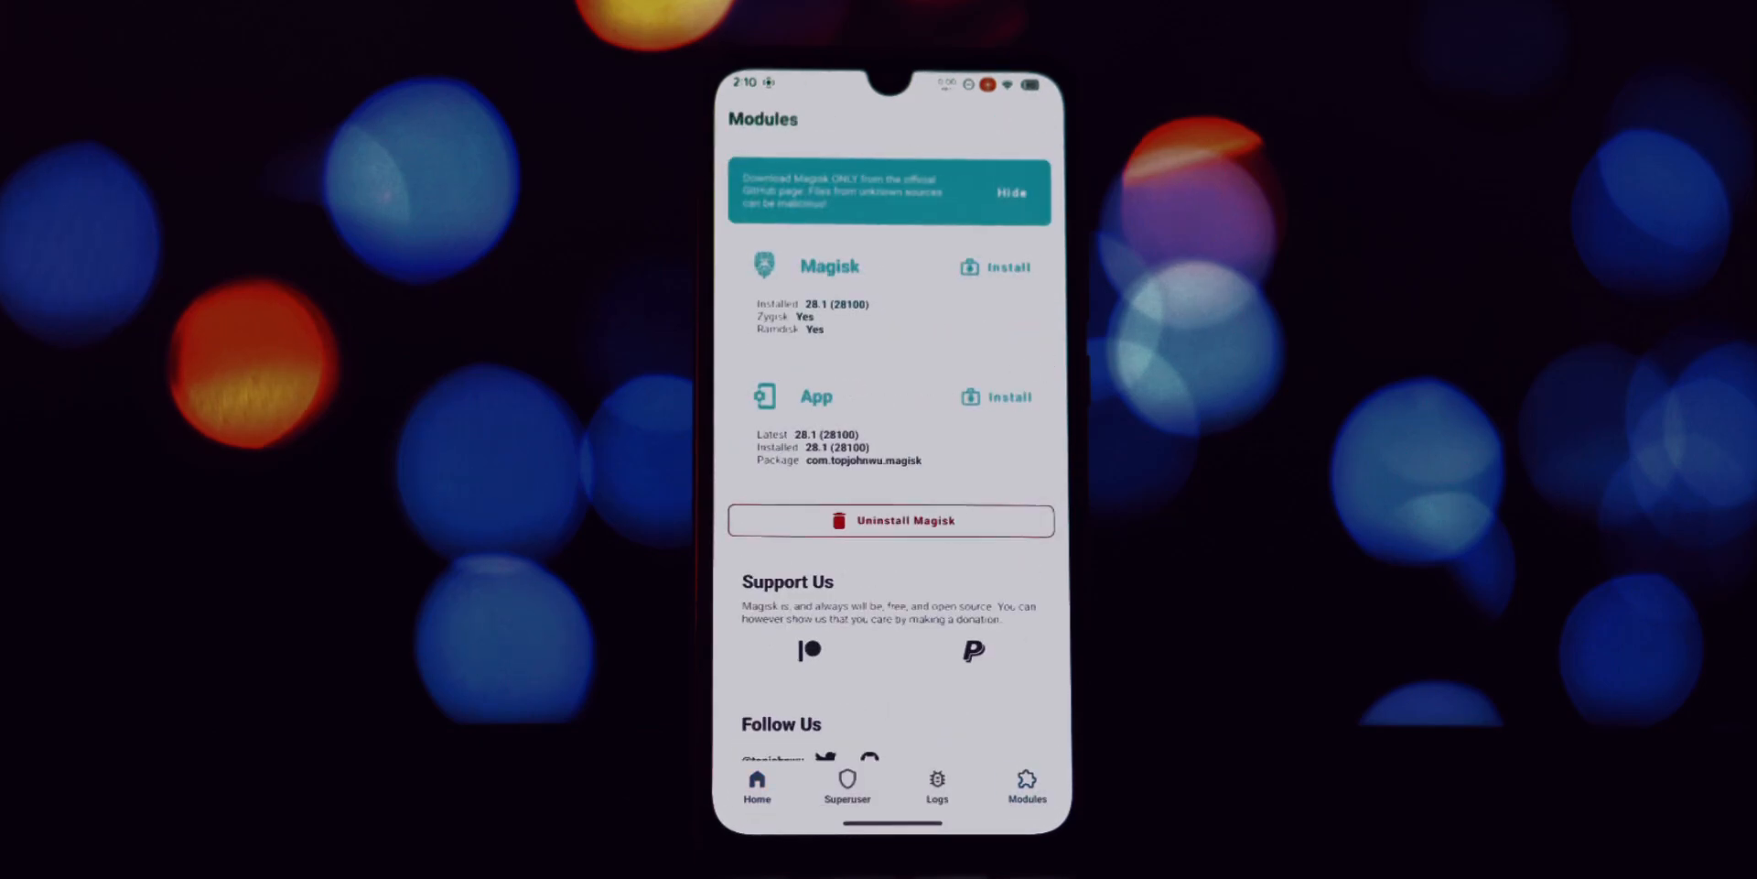
# Show the Modules tab and scroll through the list of installed modules
pyautogui.click(1024, 784)
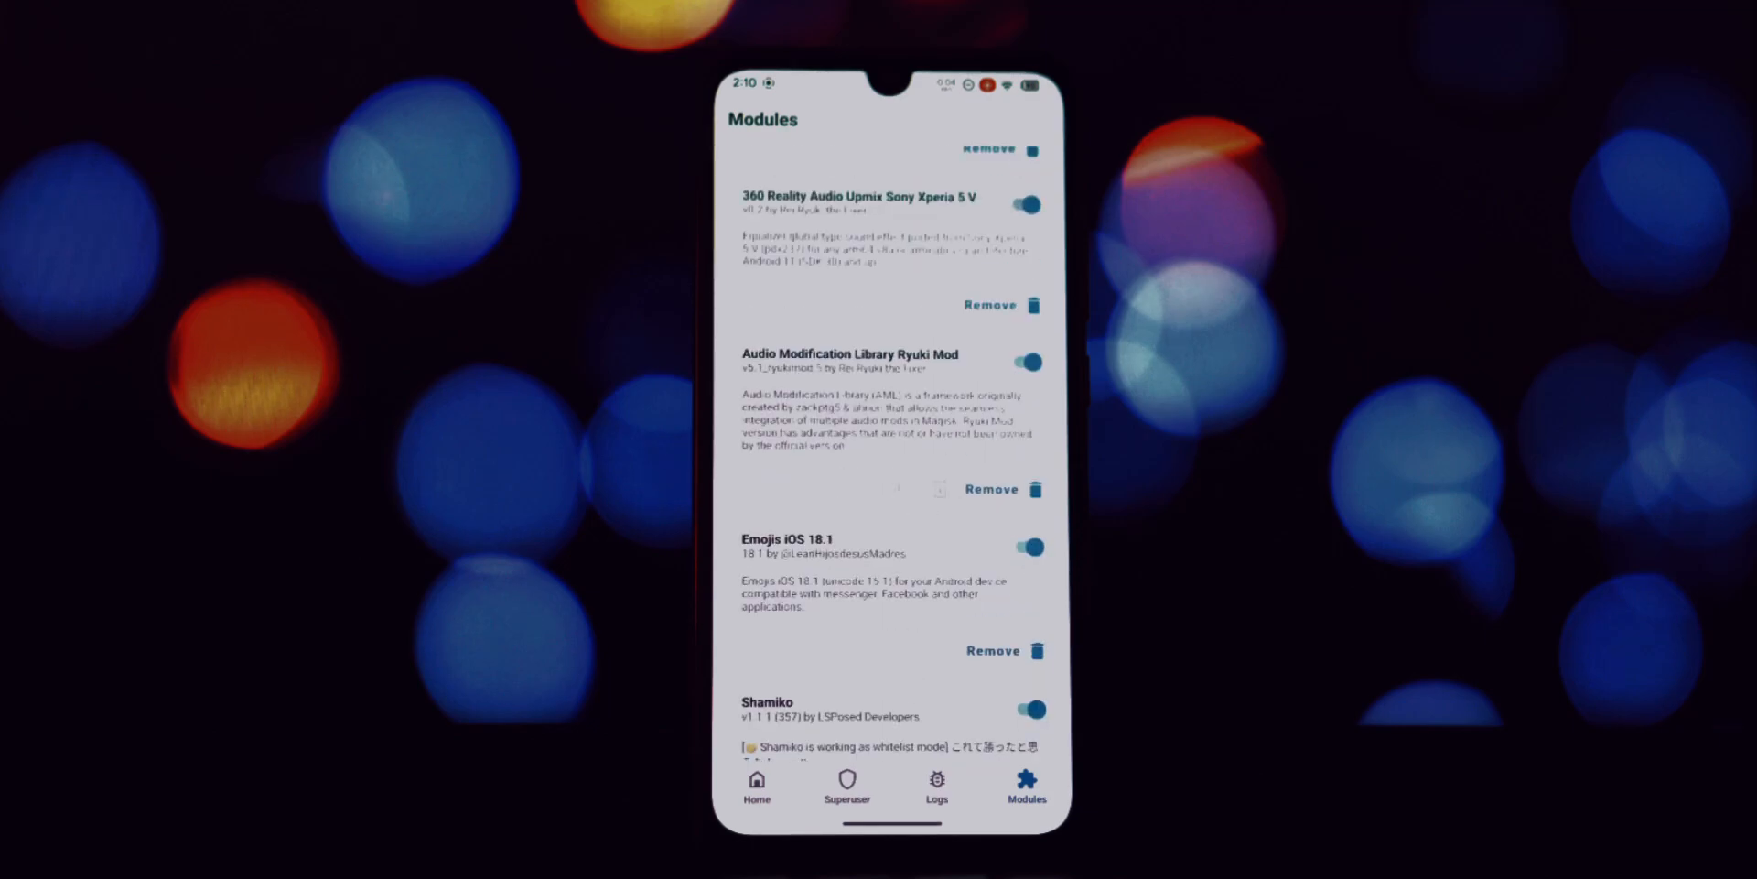
pyautogui.scroll(-3)
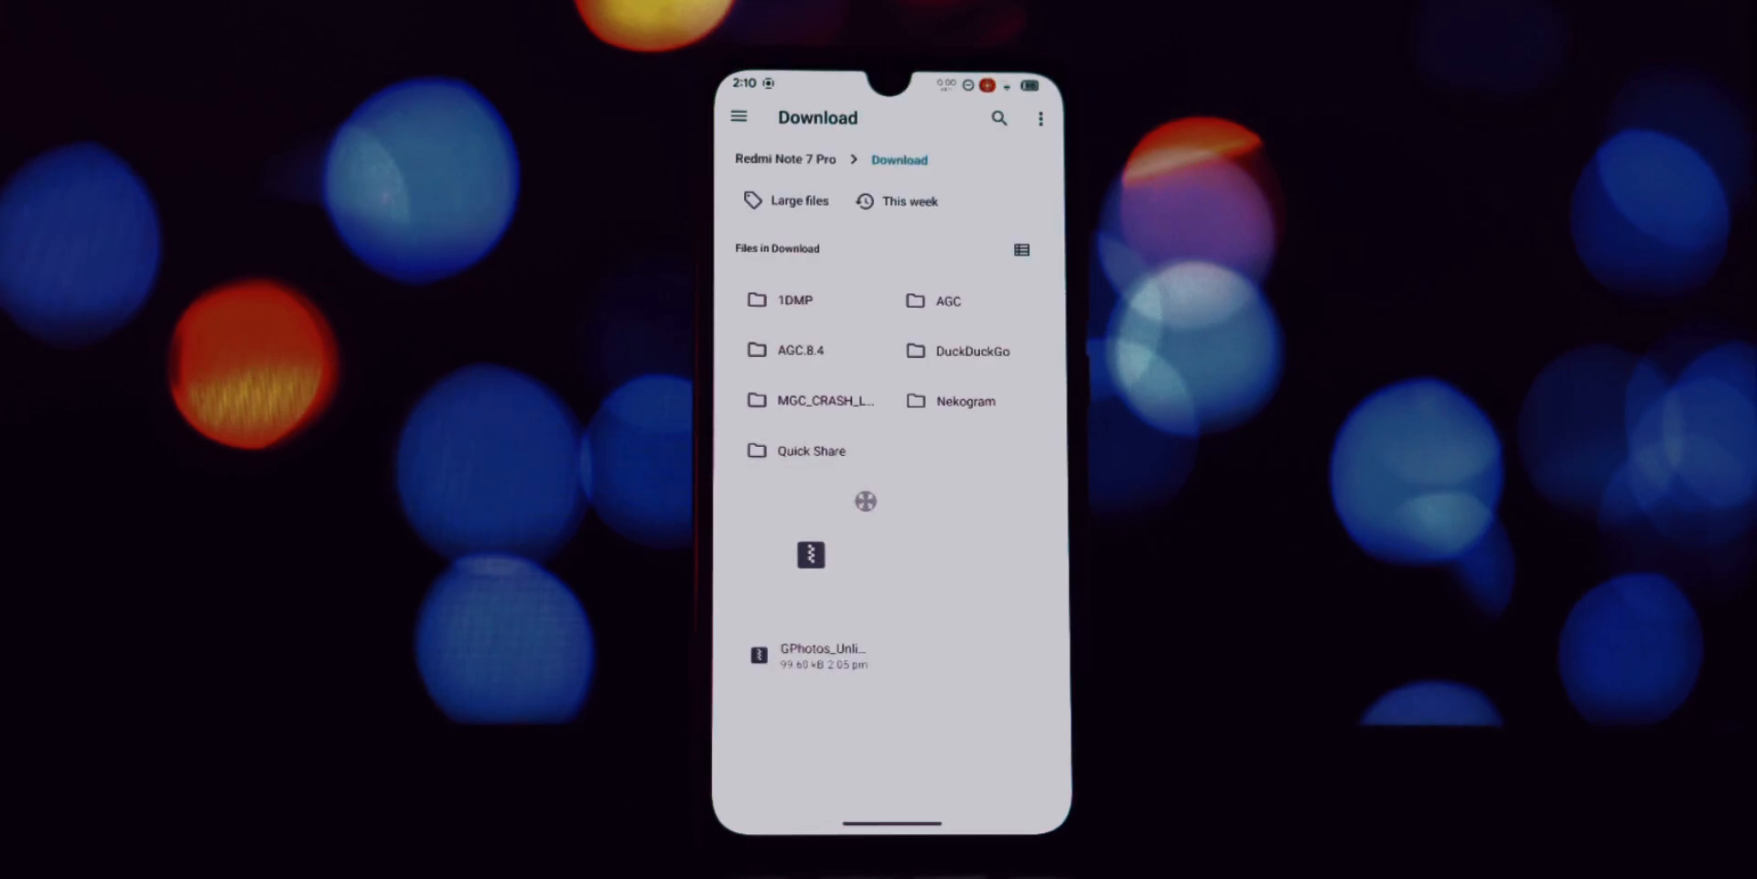
# Install GPhotos_Unlimited.zip, confirm it, and close the log once it shows Done
pyautogui.click(810, 655)
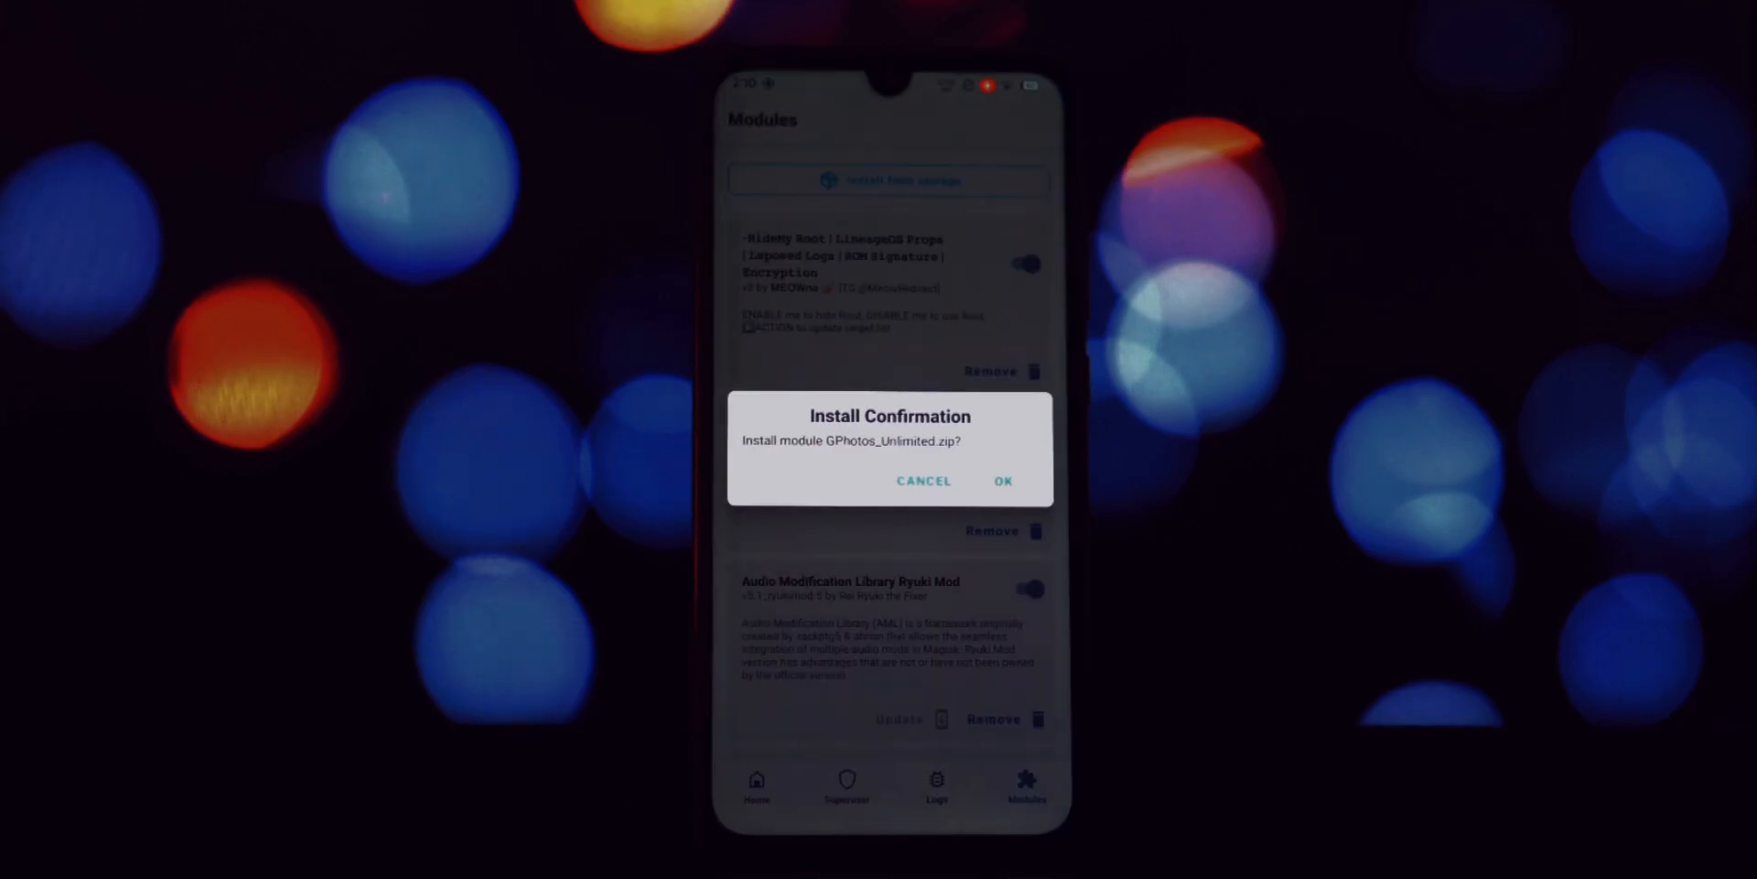
pyautogui.click(1003, 481)
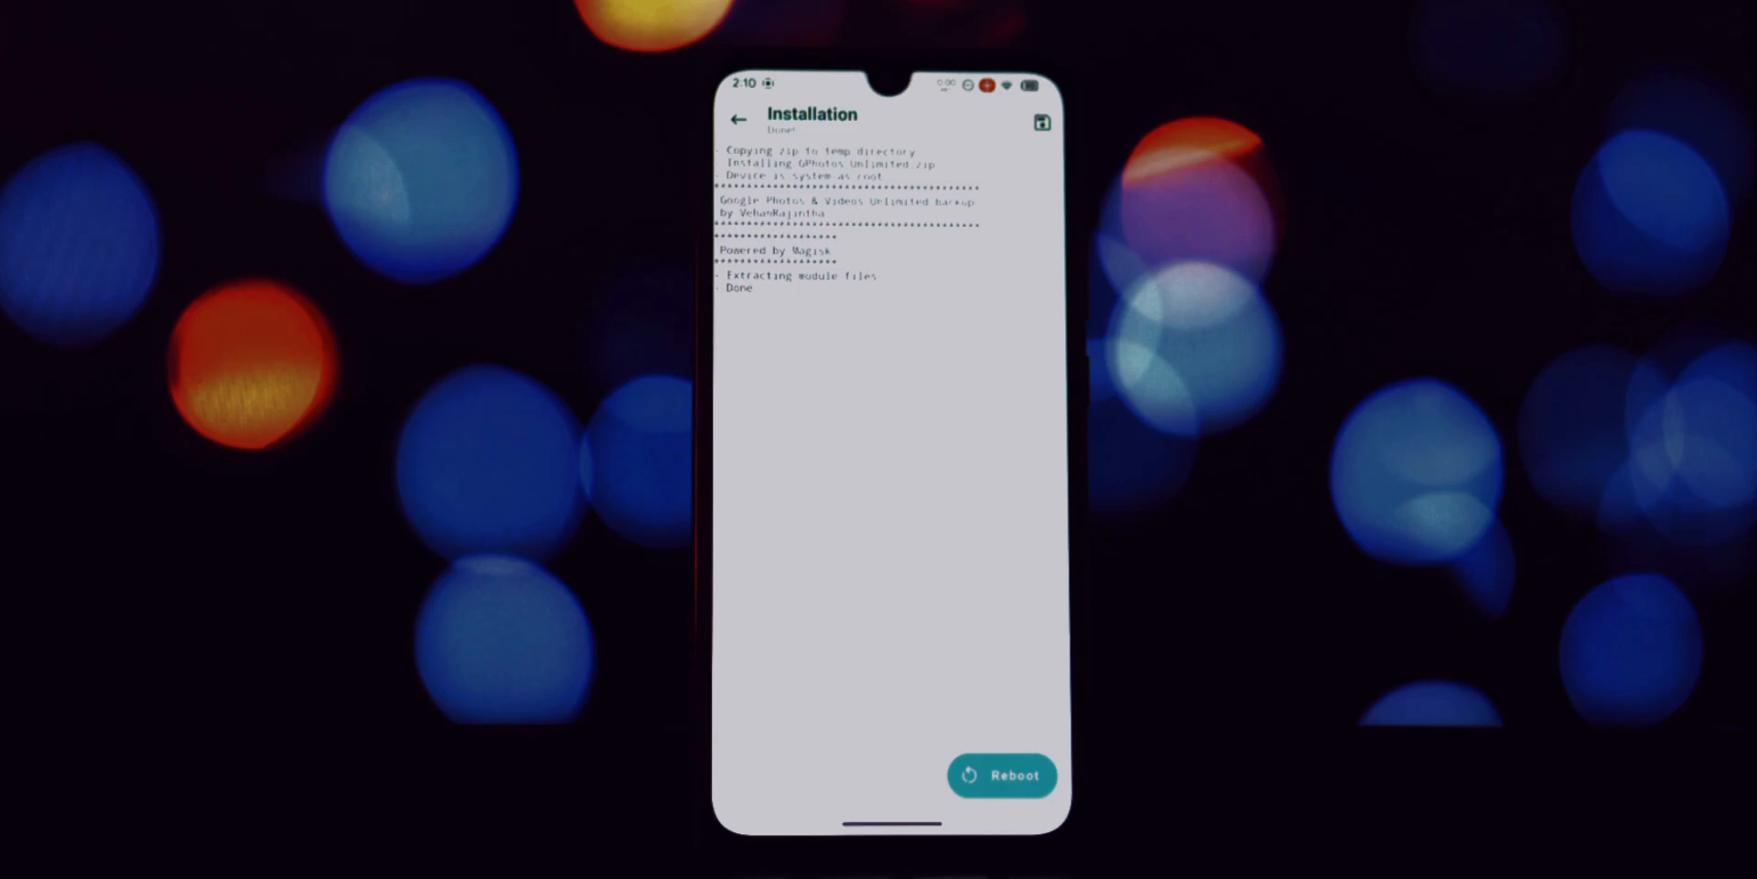
pyautogui.click(1000, 774)
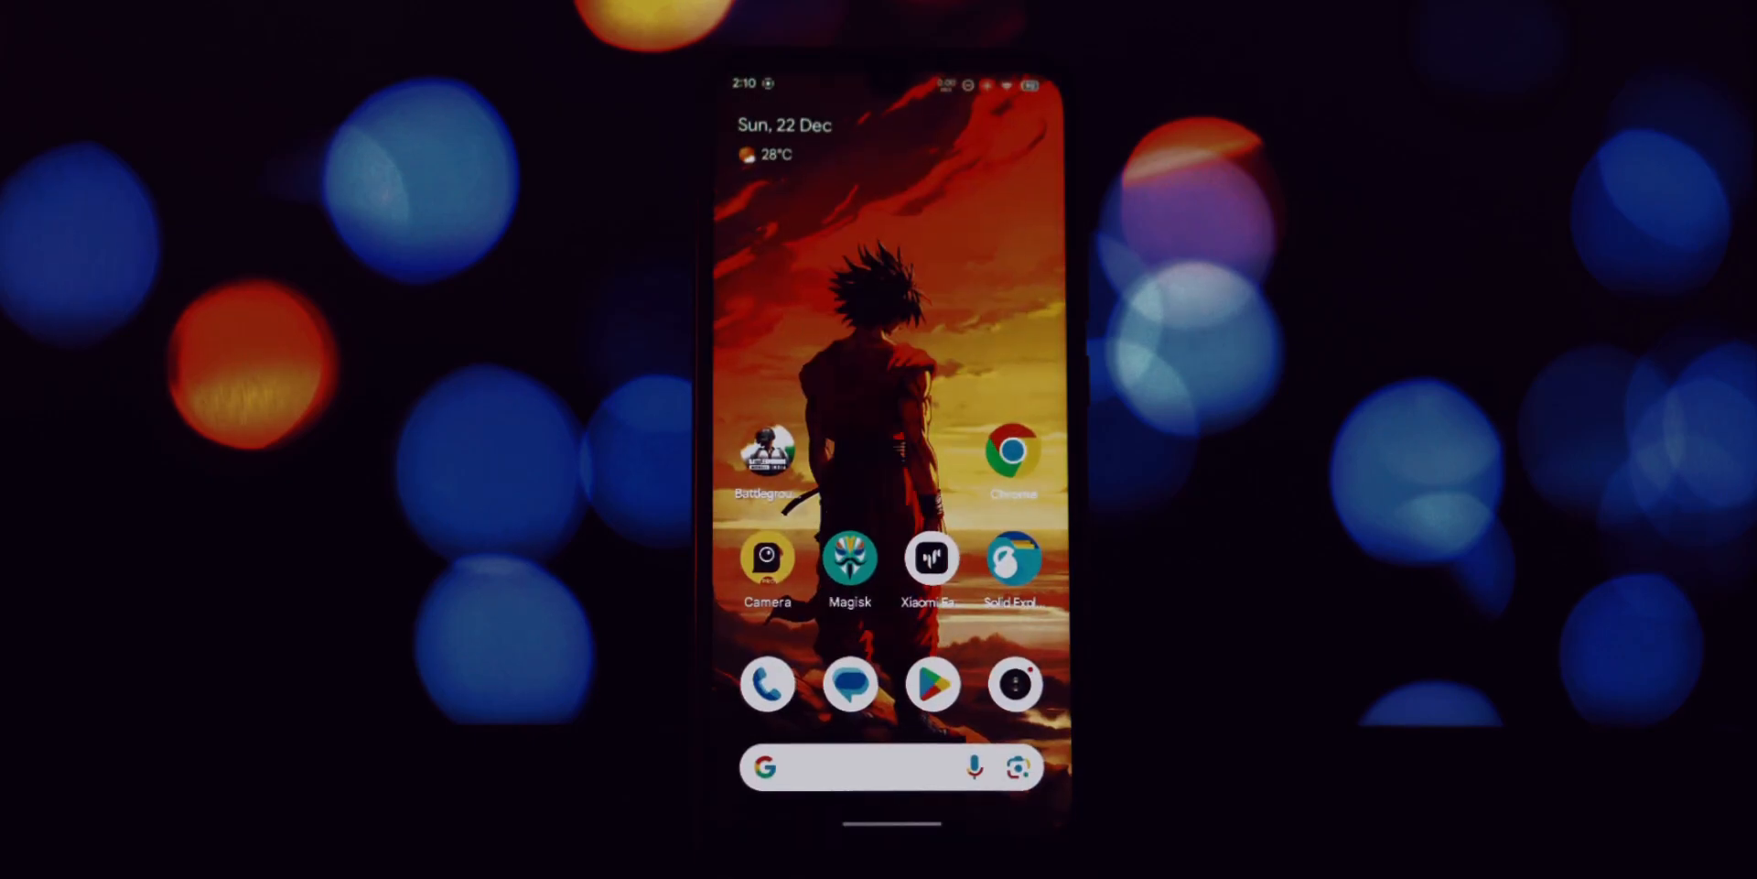